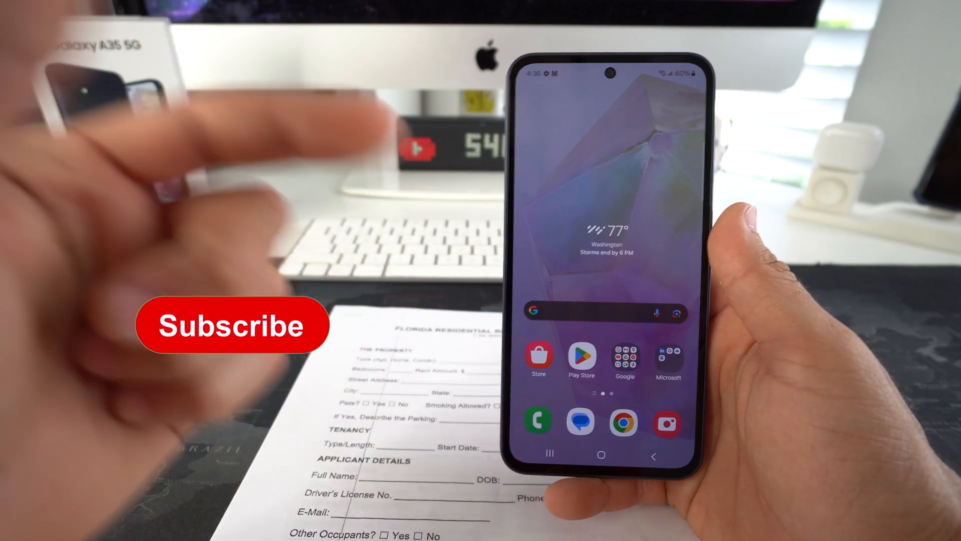
# Step: Launch the Camera app from the Android home screen
pyautogui.click(232, 326)
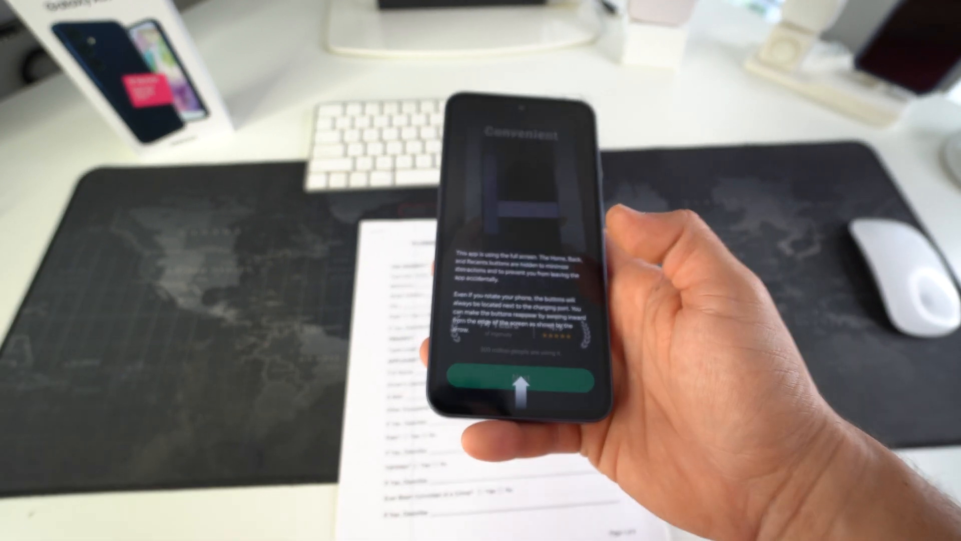
# Step: Pass the intro screens and the subscription offer with the free trial switched off
pyautogui.click(508, 390)
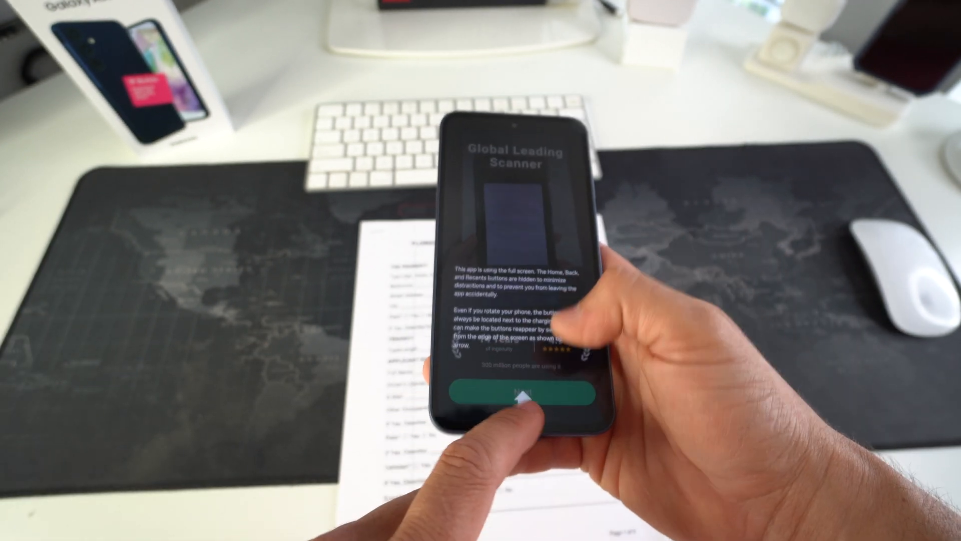
pyautogui.click(524, 396)
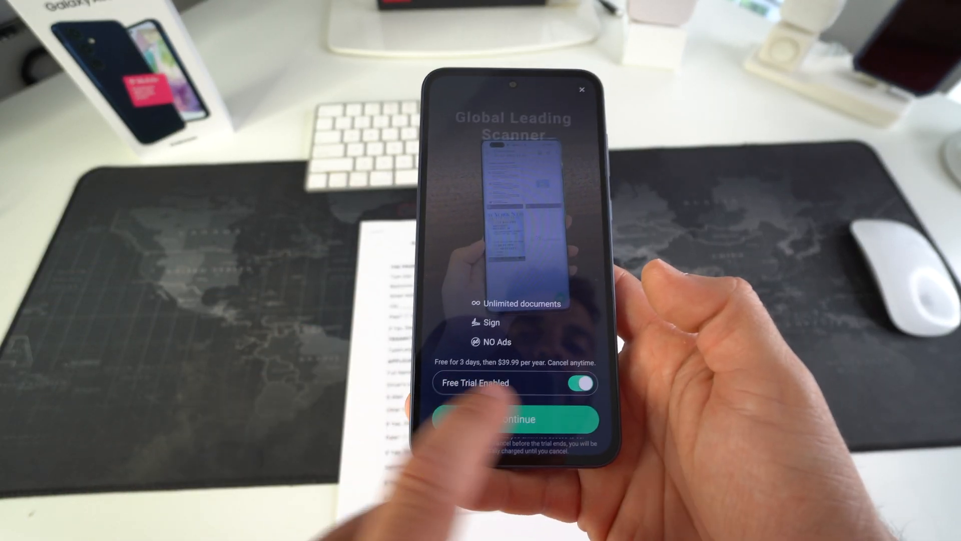
pyautogui.click(579, 382)
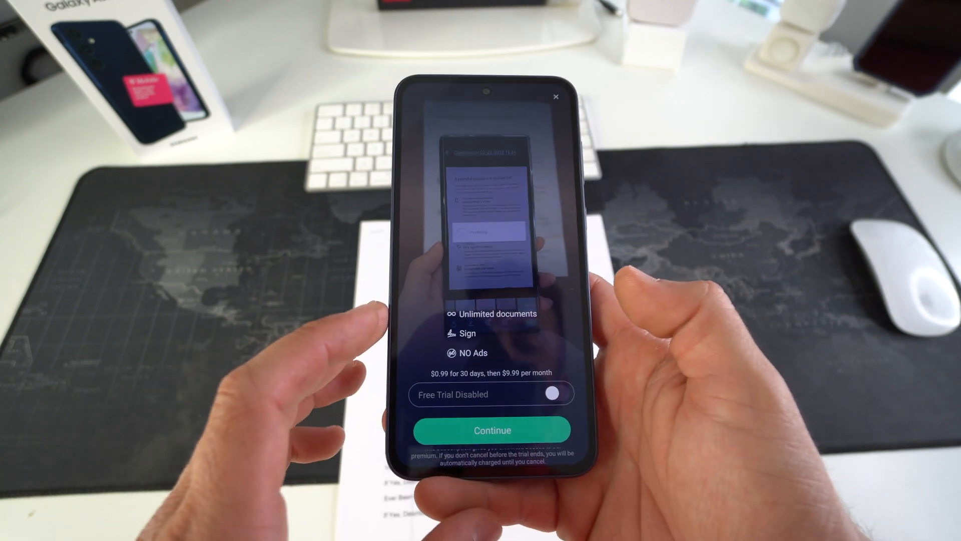
pyautogui.click(491, 430)
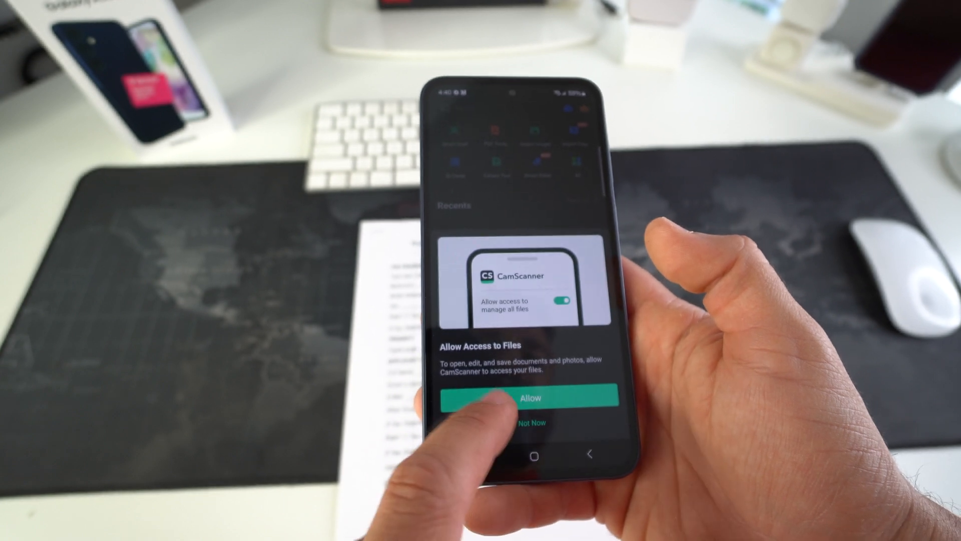
# Step: Grant file access and start scanning a new document in batch mode
pyautogui.click(525, 397)
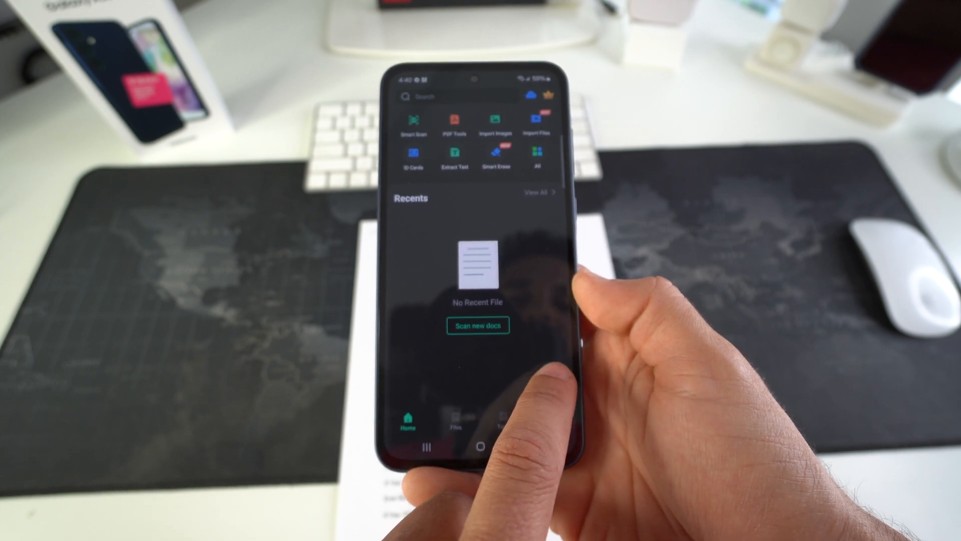
pyautogui.click(478, 325)
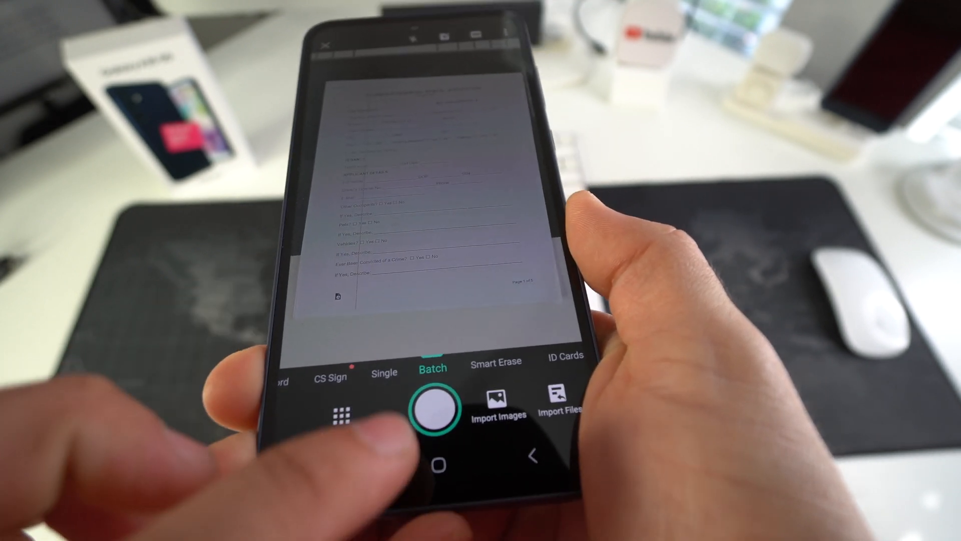
# Step: Capture pages of the rental application form and defer border adjustment for later
pyautogui.click(436, 408)
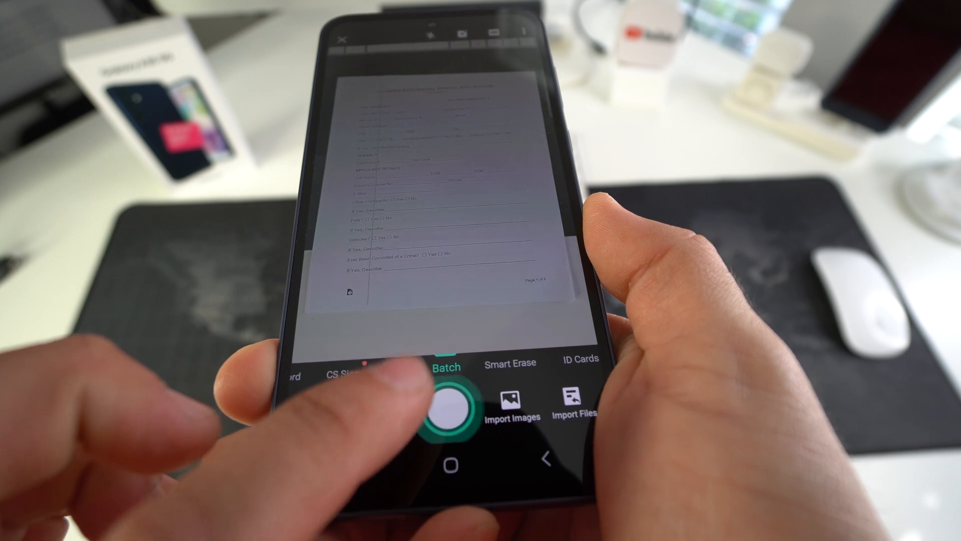
pyautogui.click(451, 407)
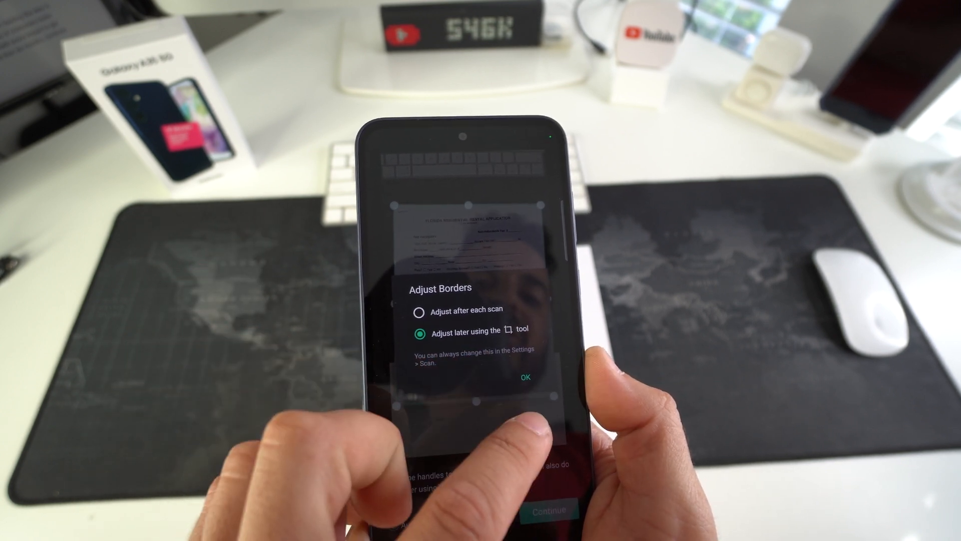
pyautogui.click(524, 377)
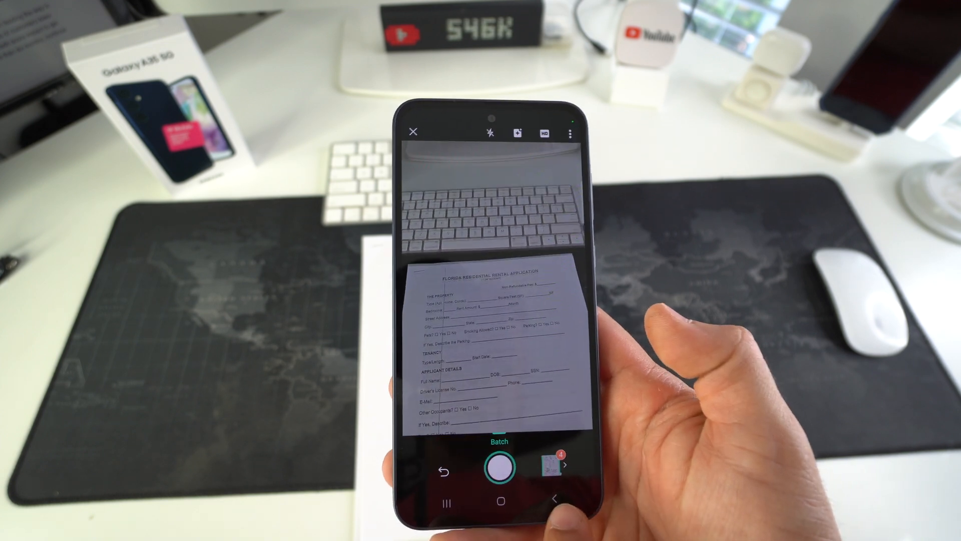
# Step: Finish the batch so the four pages save as document CamScanner 06-05-2024 16.41
pyautogui.click(498, 466)
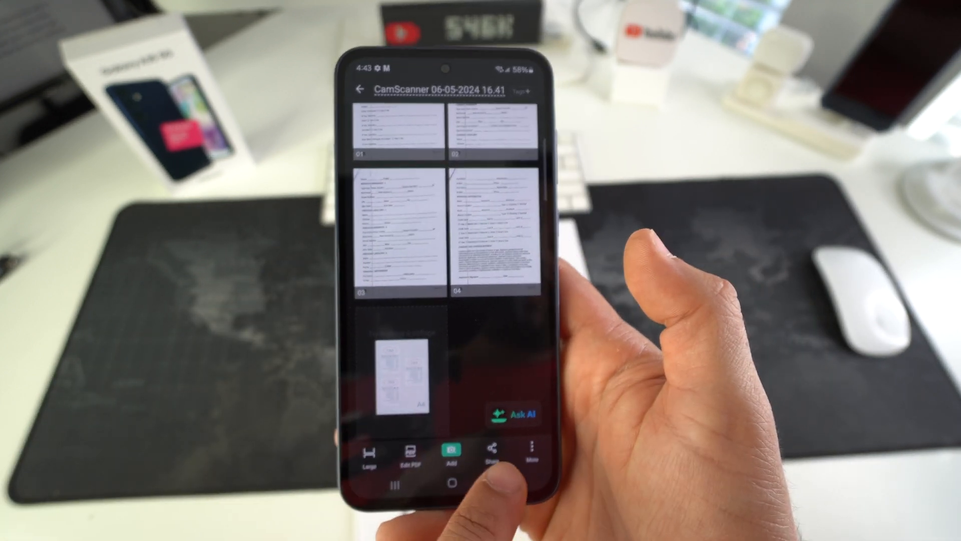
# Step: Share the four-page document as a PDF via Gmail and dismiss the text-editing promotion
pyautogui.click(488, 457)
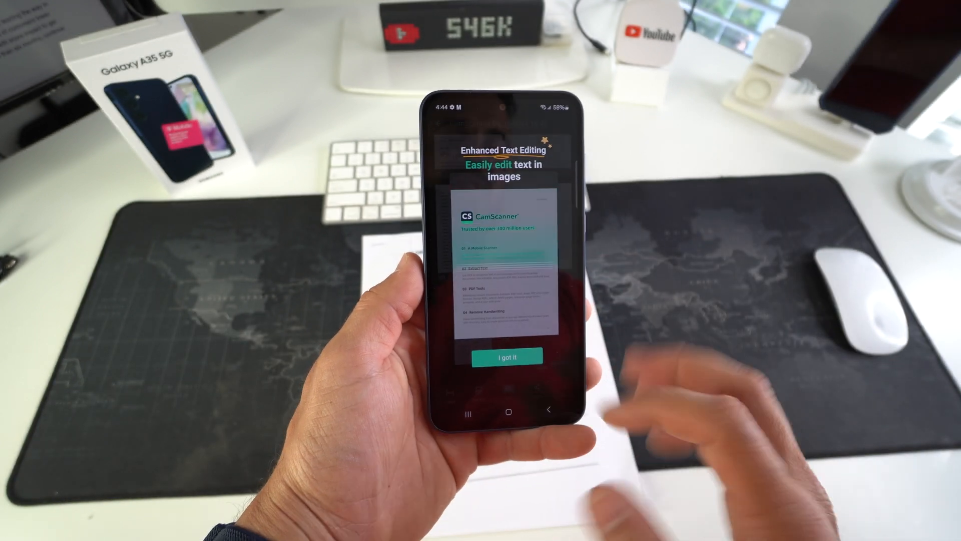
pyautogui.click(501, 355)
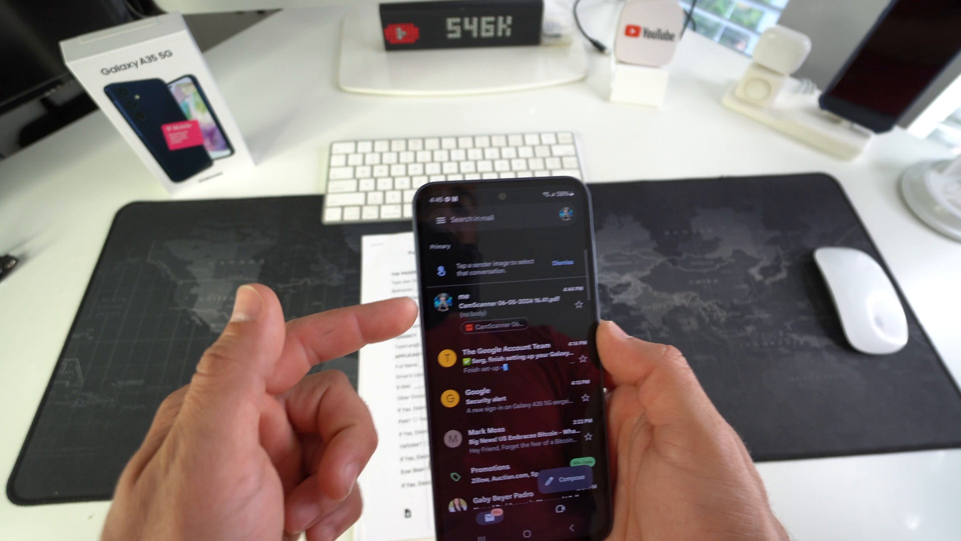
# Step: View the emailed CamScanner 06-05-2024 16.41.pdf attachment in the PDF reader
pyautogui.click(503, 307)
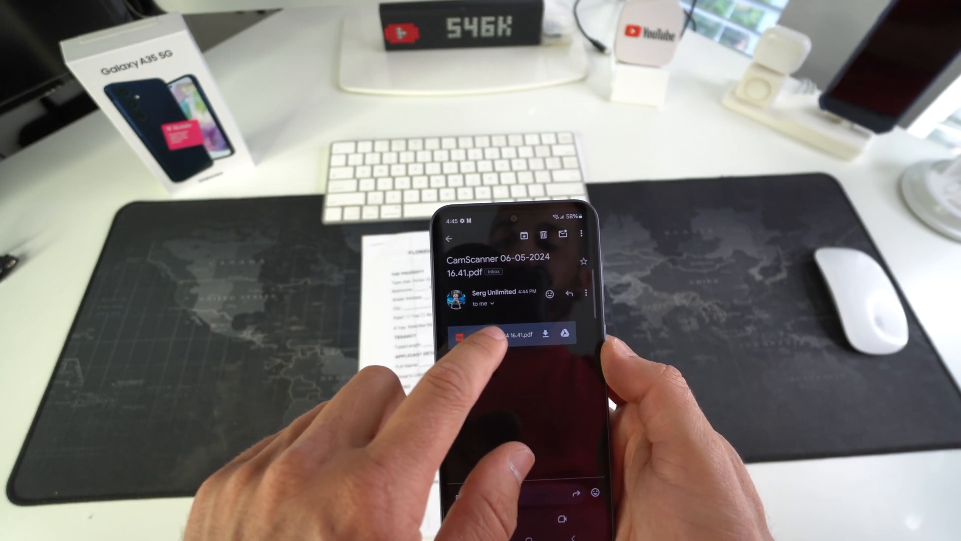
pyautogui.click(502, 333)
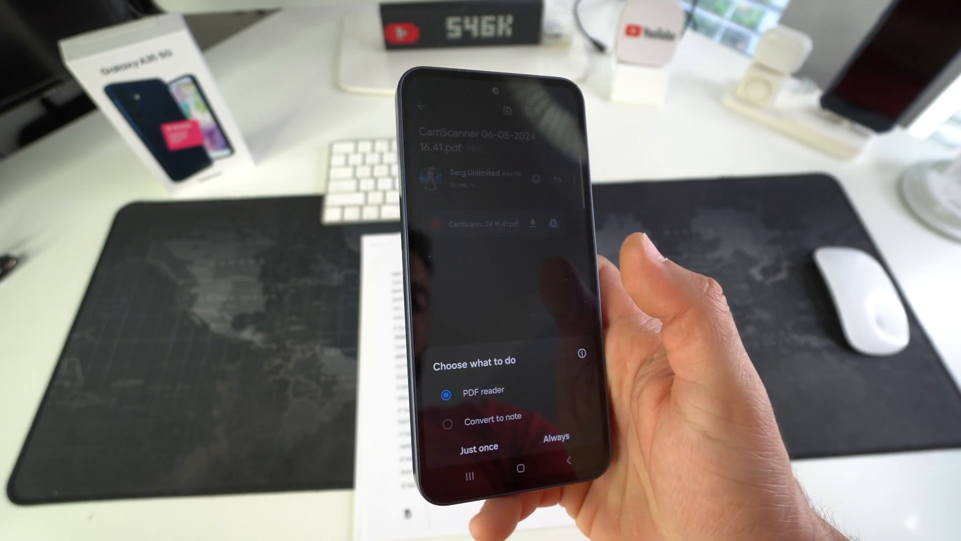
pyautogui.click(479, 447)
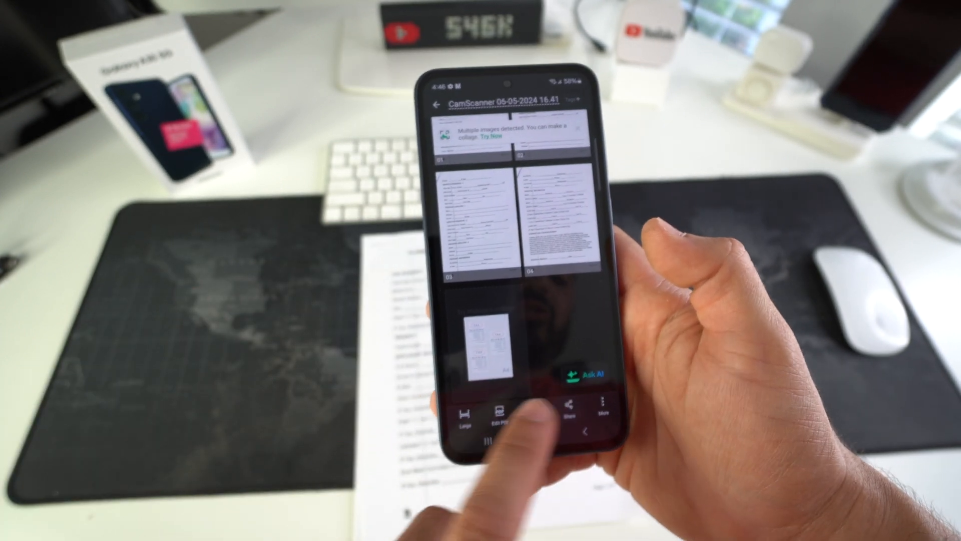
# Step: Choose Share PDF for the four pages so the Share-via app list appears
pyautogui.click(572, 409)
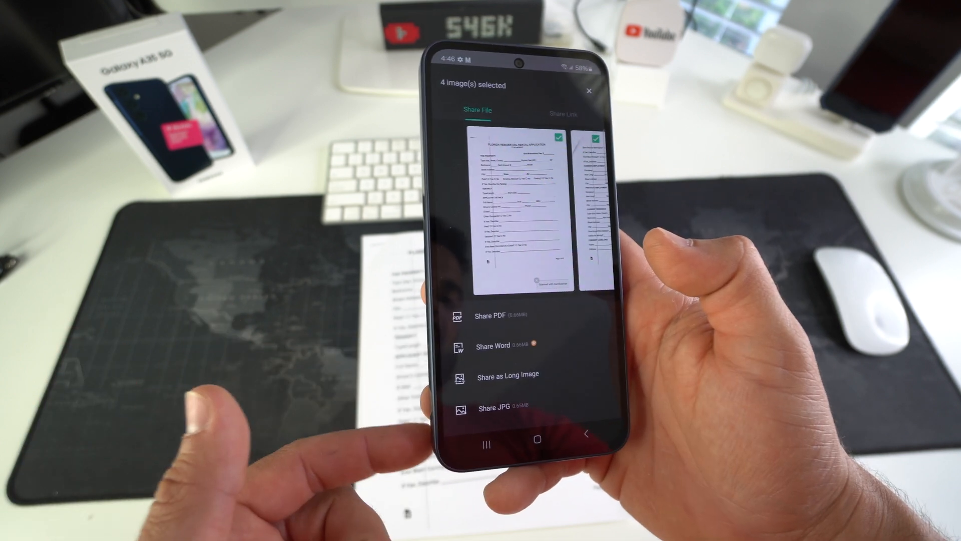
pyautogui.click(497, 315)
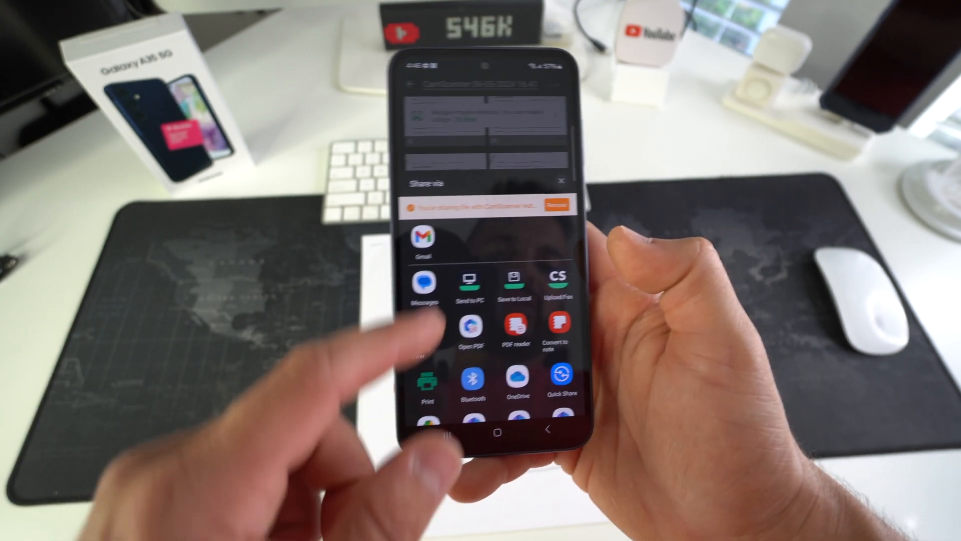